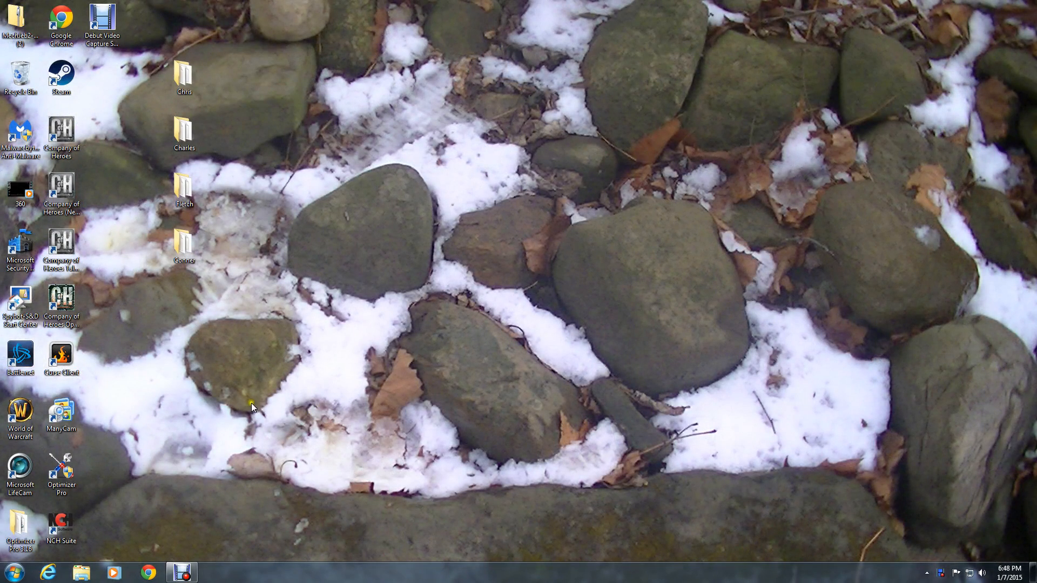
{"action": "mouse_move", "coordinate": [10, 573]}
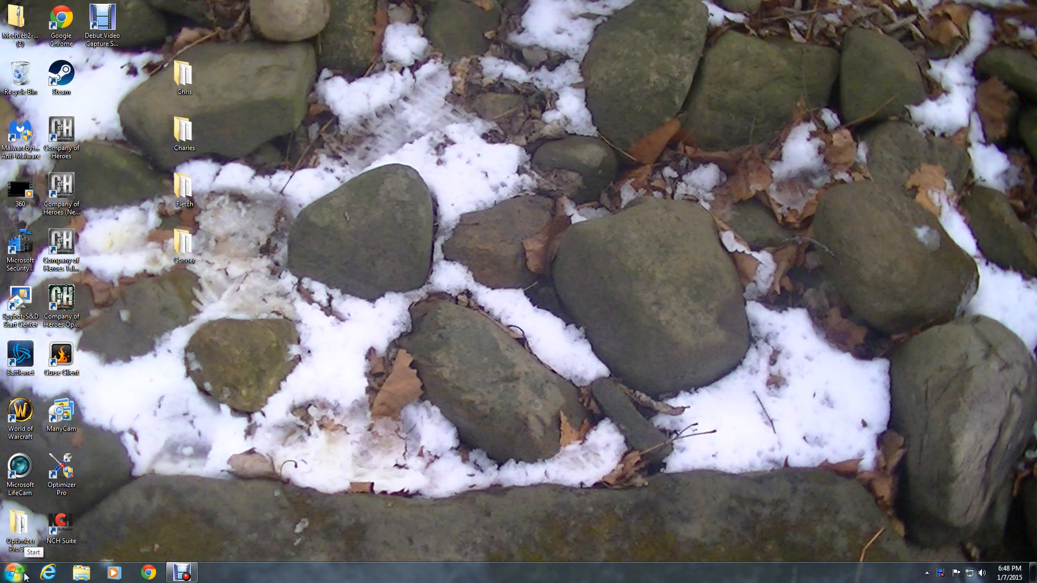
- Bring up the Start menu from the taskbar
{"action": "left_click", "coordinate": [9, 572]}
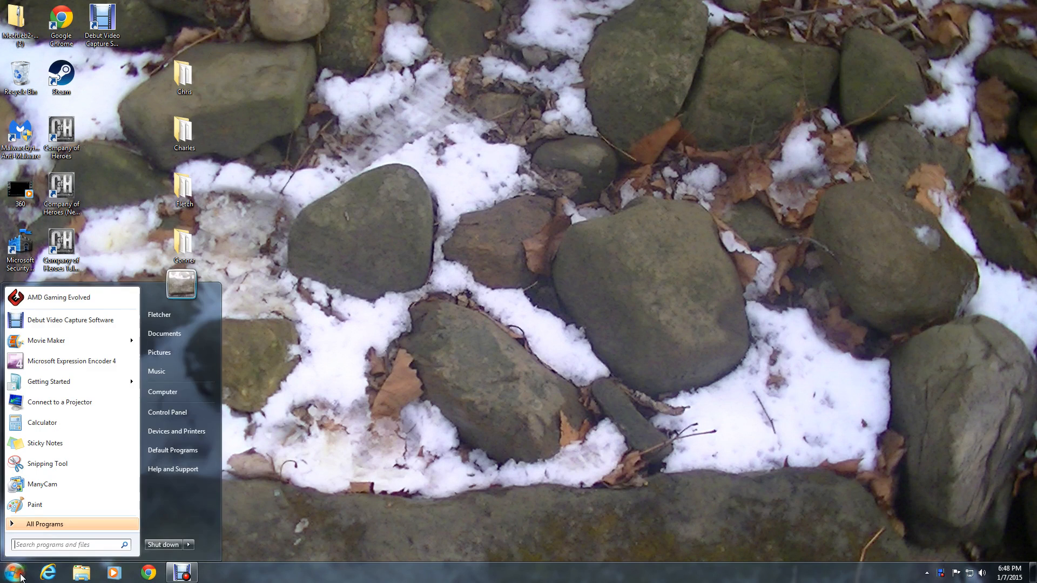
{"action": "mouse_move", "coordinate": [54, 578]}
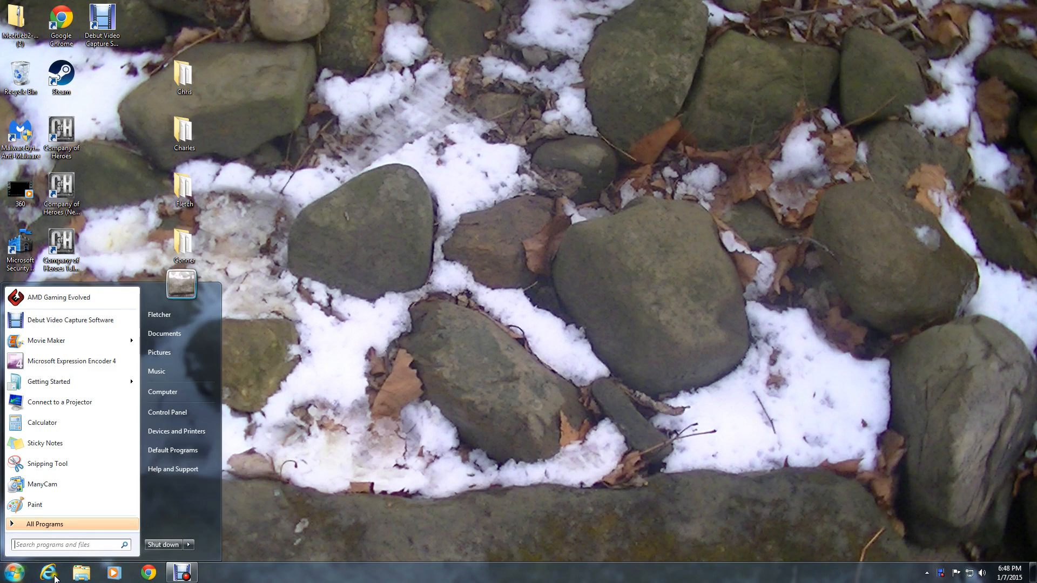
- Launch Internet Explorer and run a Bing search for 'kerbal spaceport'
{"action": "left_click", "coordinate": [48, 573]}
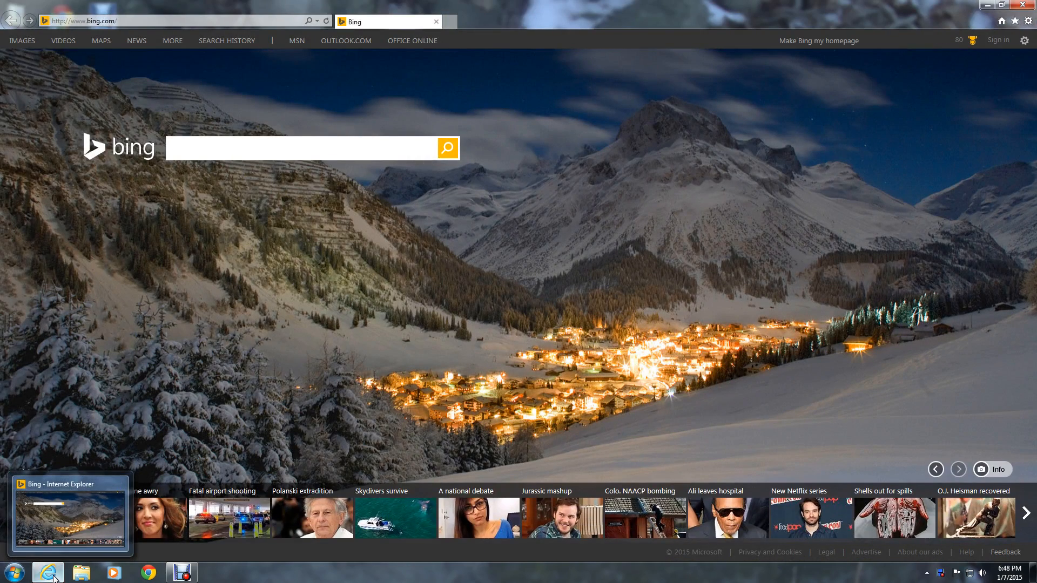
{"action": "mouse_move", "coordinate": [46, 572]}
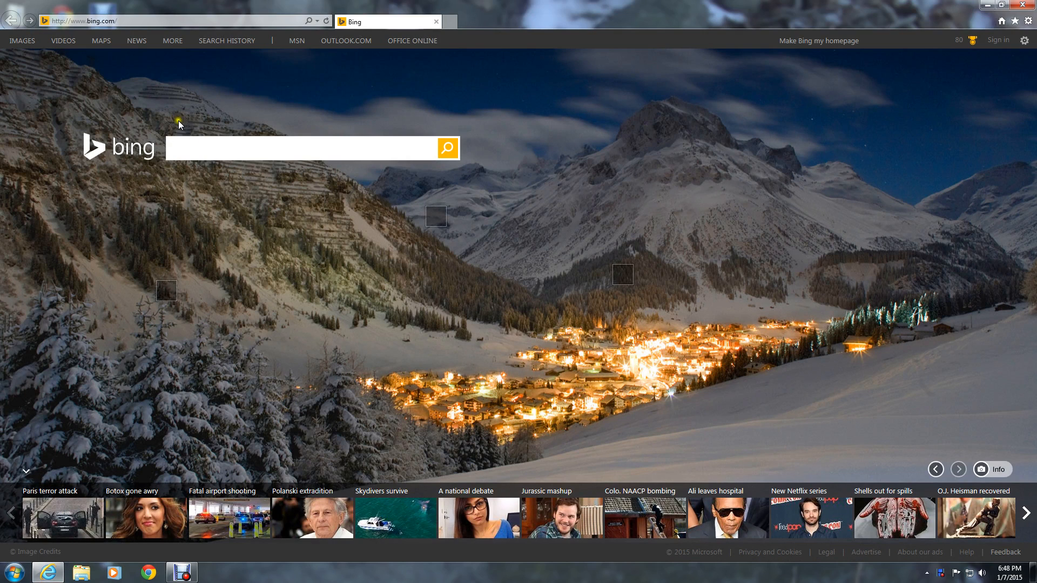
{"action": "type", "text": "k"}
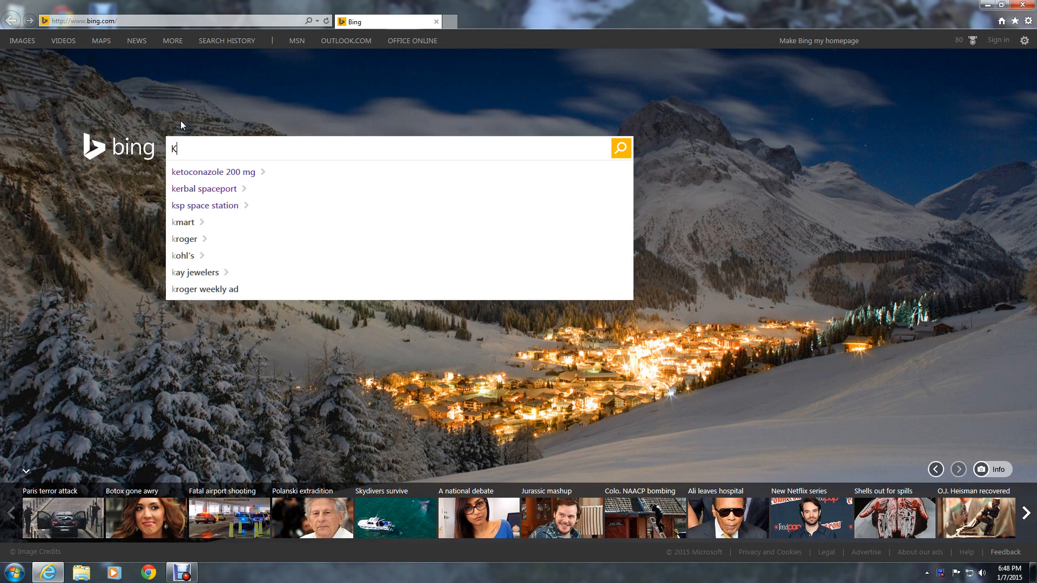
{"action": "type", "text": "erbalspac"}
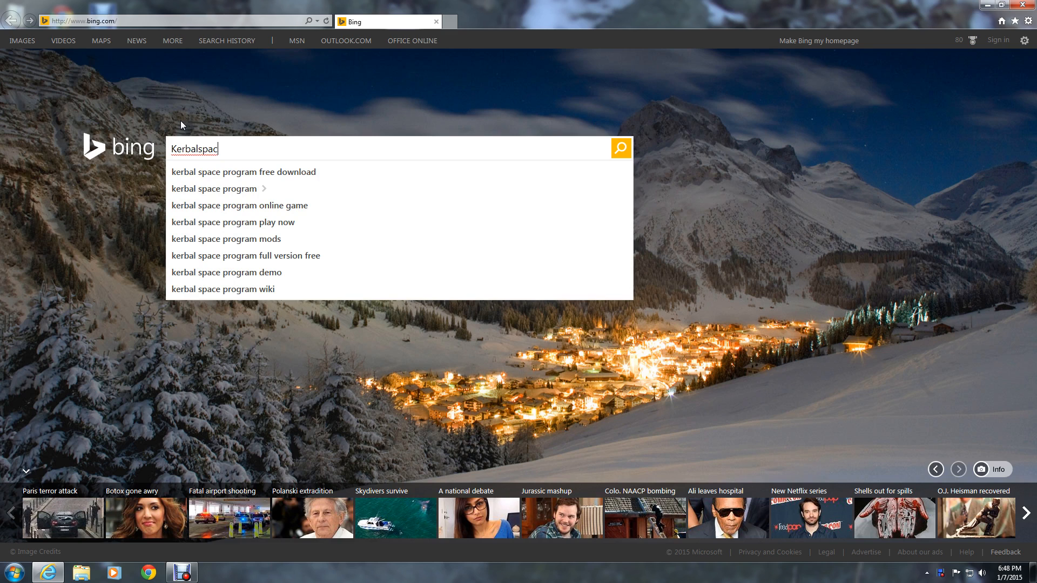
{"action": "type", "text": "e port"}
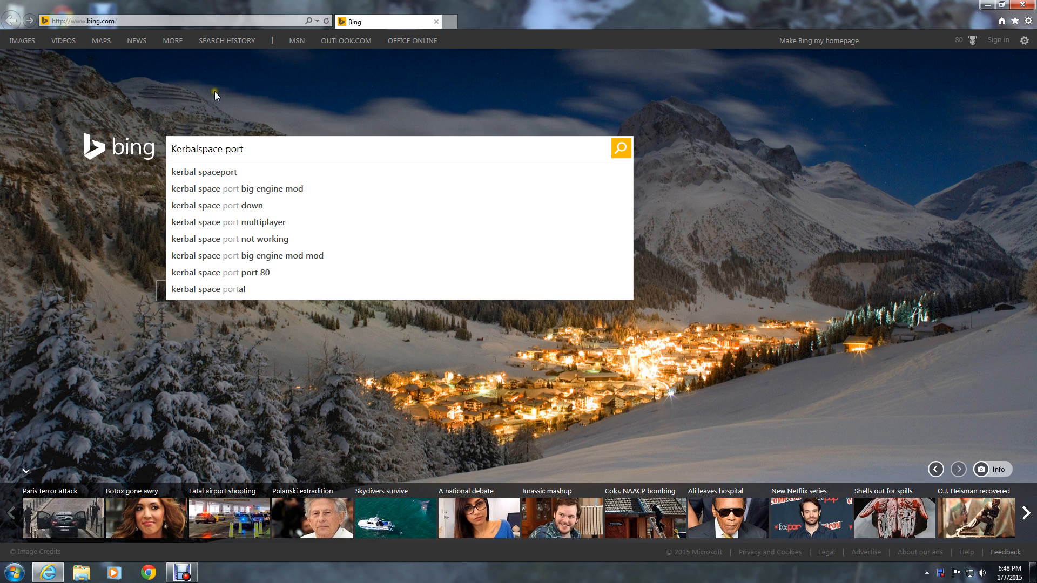
{"action": "left_click", "coordinate": [204, 172]}
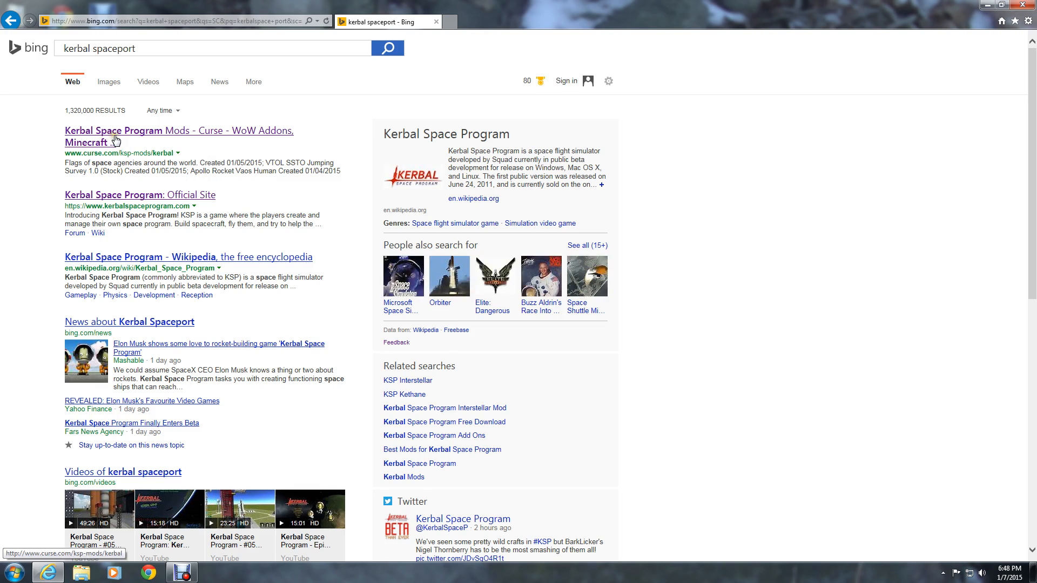
- Go to the Curse Kerbal Space Program Mods listing and open the MechJeb mod page
{"action": "left_click", "coordinate": [111, 131]}
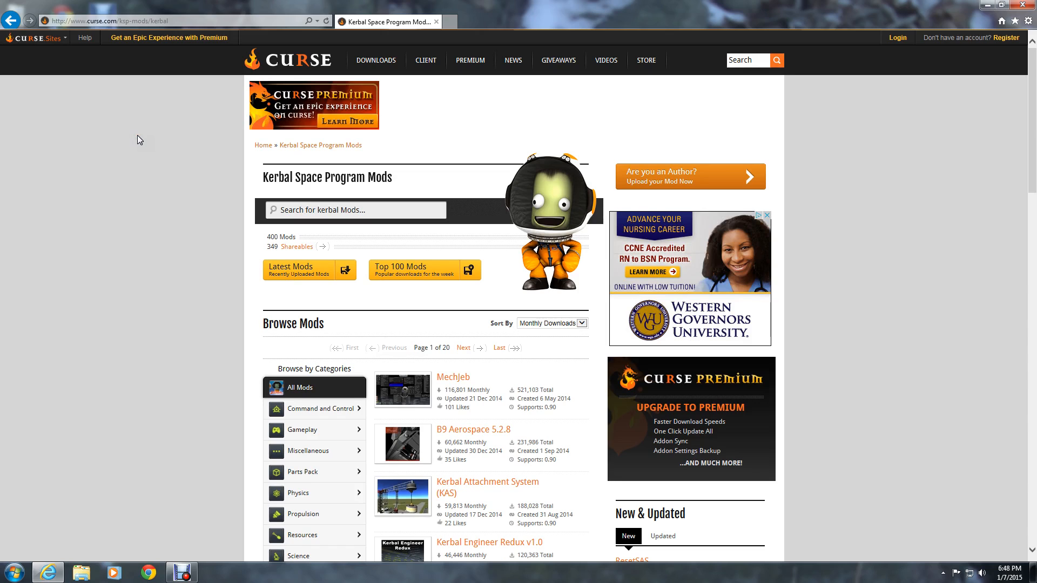
{"action": "mouse_move", "coordinate": [4, 435]}
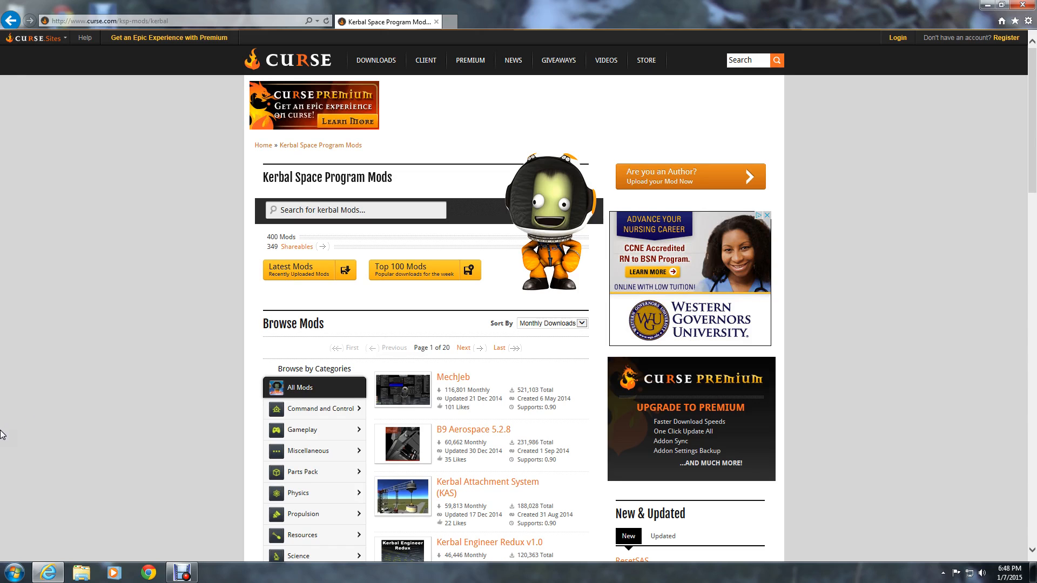
{"action": "scroll", "scroll_direction": "down", "scroll_amount": 3}
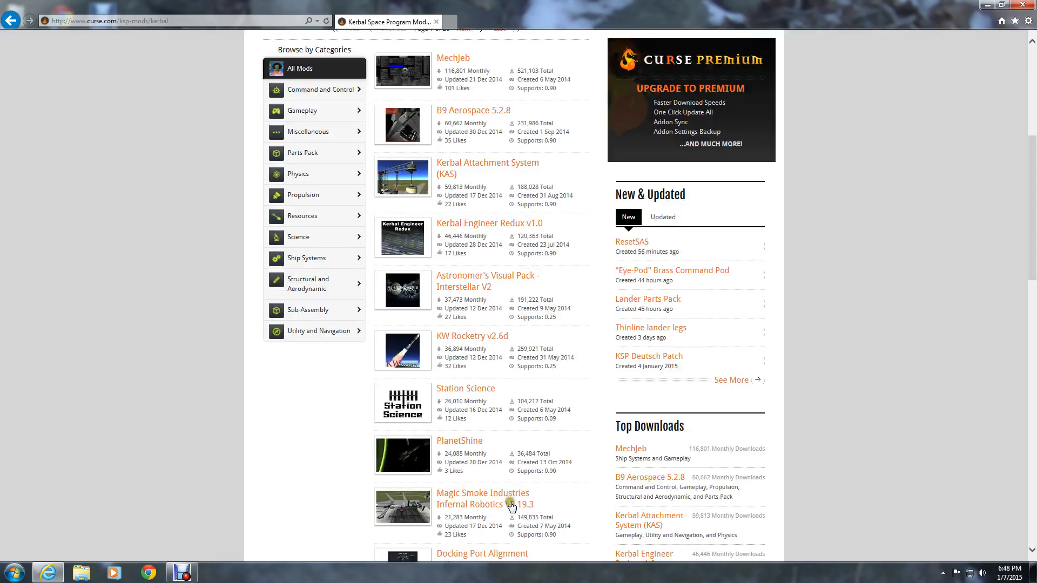
{"action": "scroll", "scroll_direction": "down", "scroll_amount": 3}
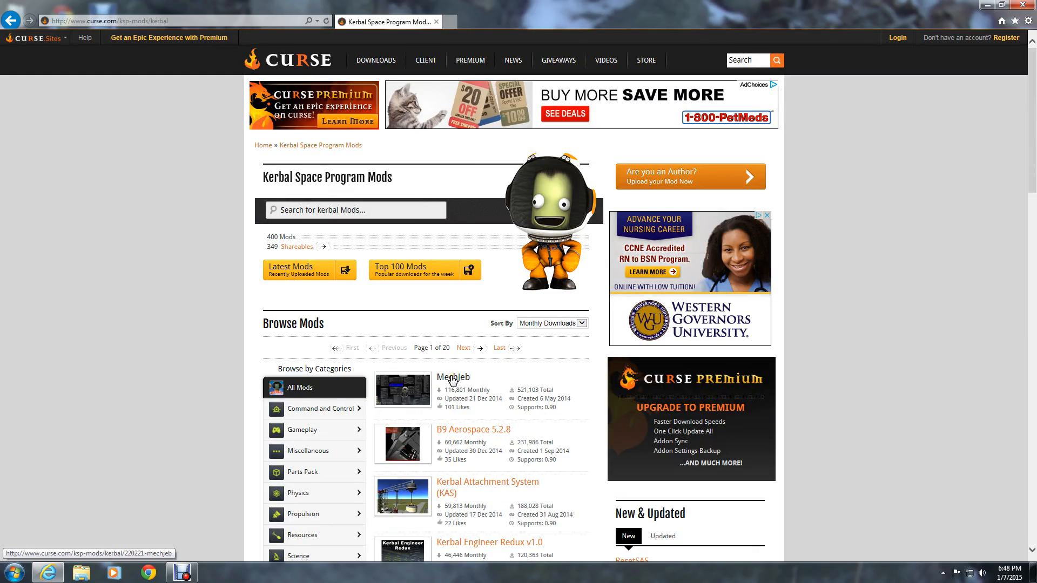
{"action": "left_click", "coordinate": [451, 376]}
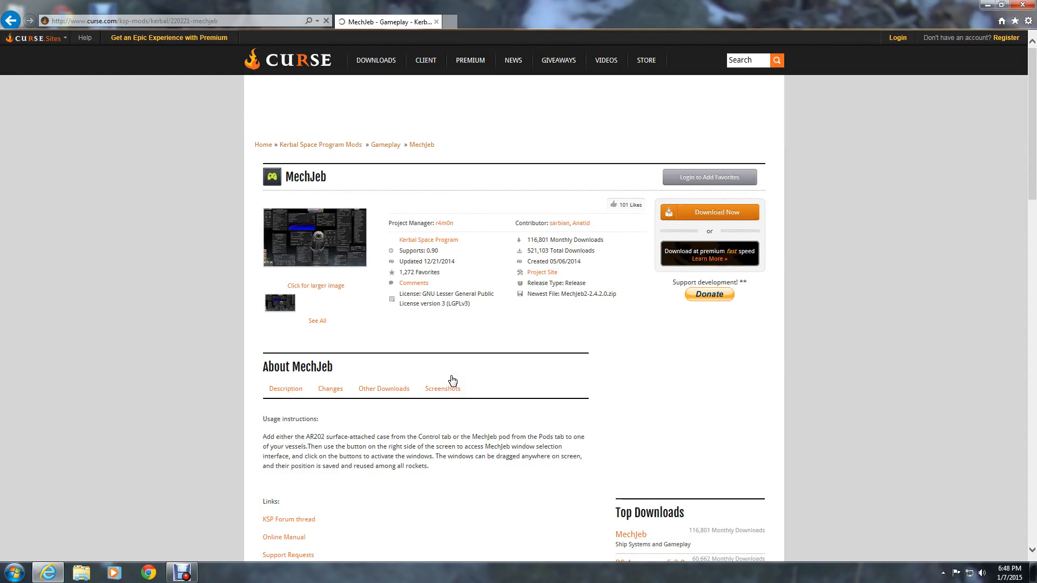
- Download and save MechJeb2-2.4.2.0.zip, then show it in the Downloads folder
{"action": "left_click", "coordinate": [708, 213]}
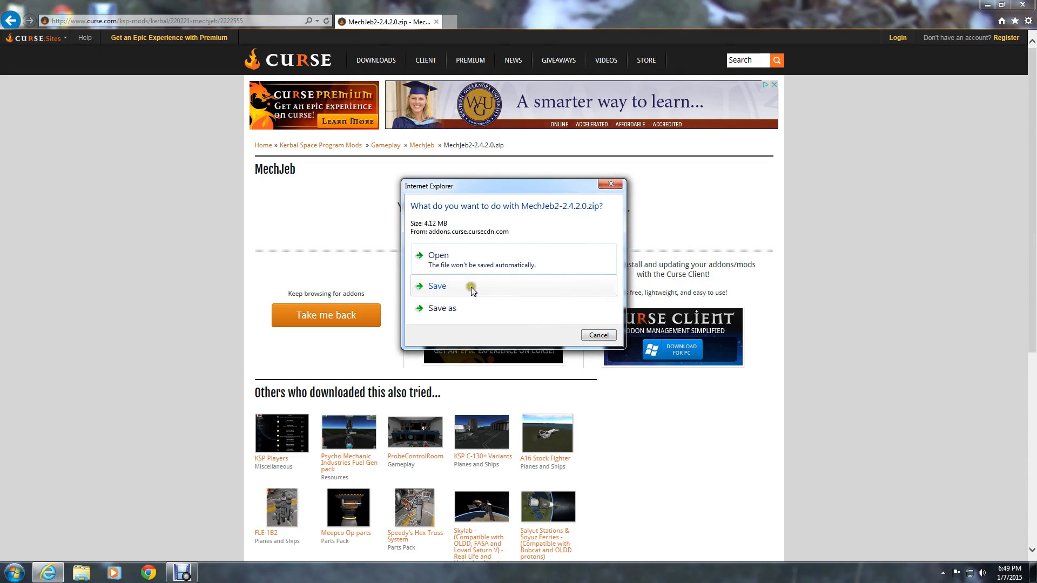
{"action": "left_click", "coordinate": [438, 285]}
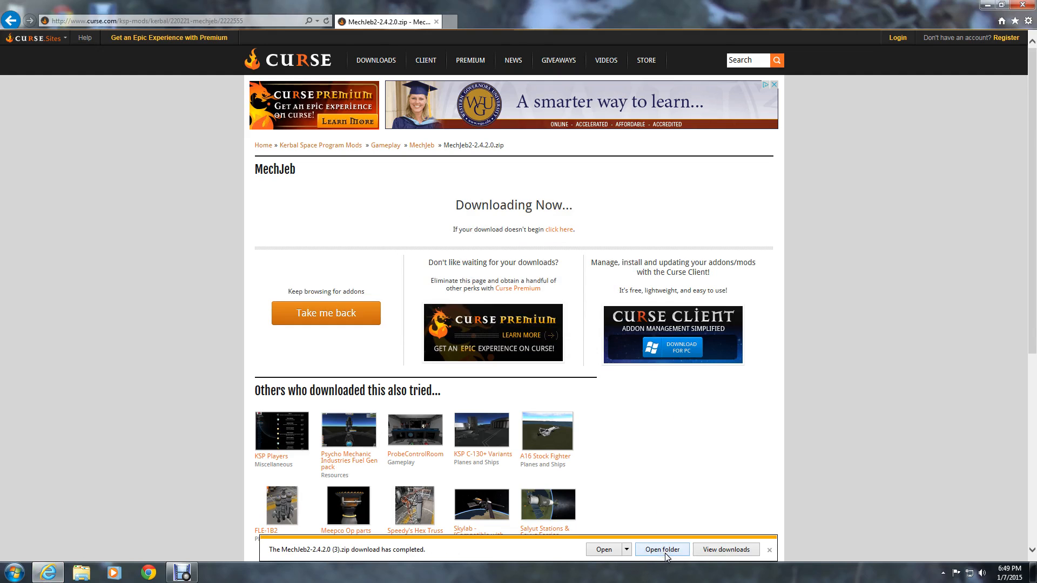
{"action": "left_click", "coordinate": [661, 550]}
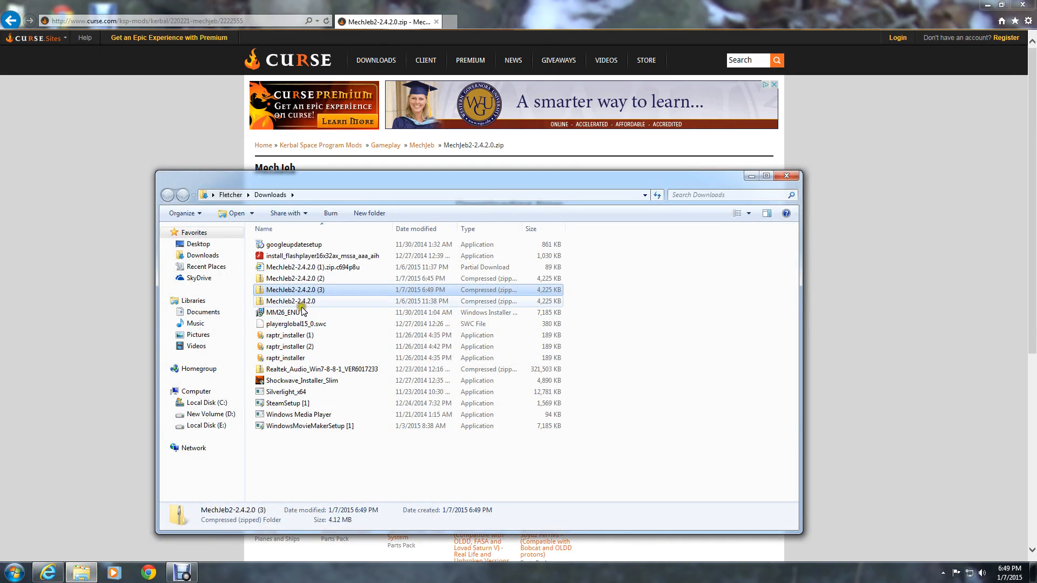
{"action": "mouse_move", "coordinate": [323, 290]}
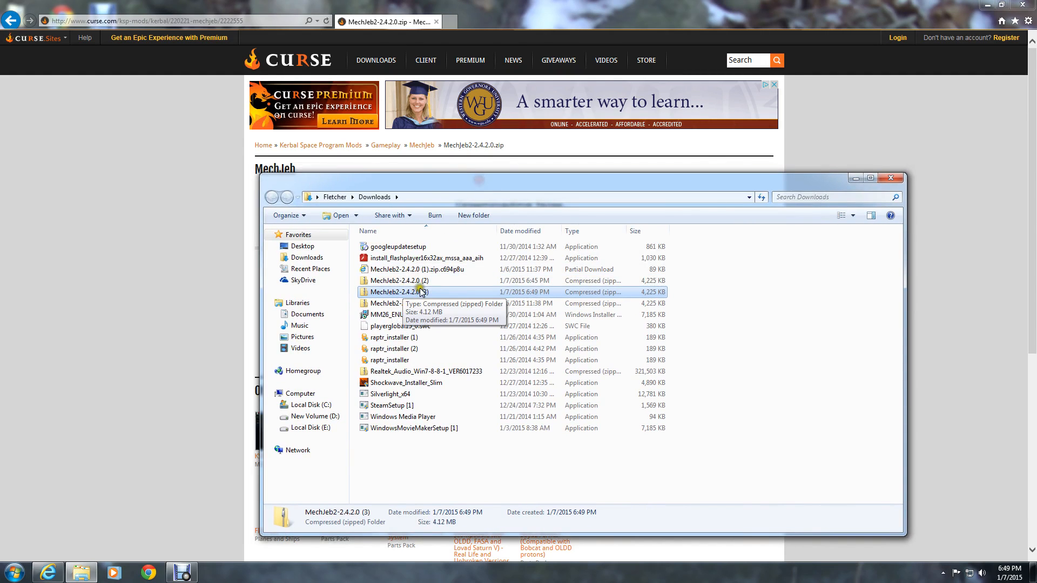
- Delete the duplicate 'MechJeb2-2.4.2.0 (2)' zip from Downloads and confirm
{"action": "right_click", "coordinate": [396, 292]}
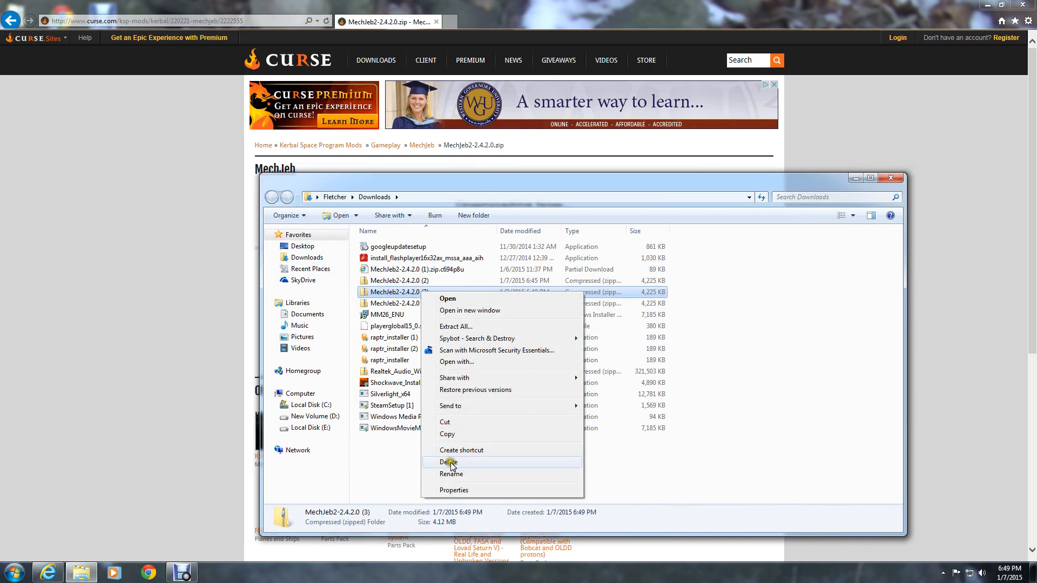
{"action": "left_click", "coordinate": [447, 462]}
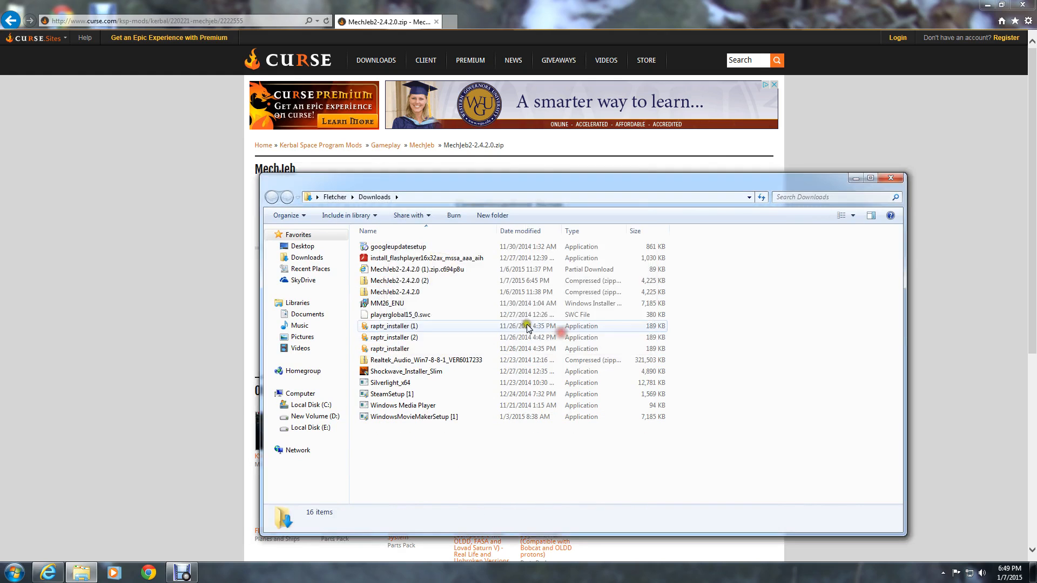
{"action": "right_click", "coordinate": [395, 281]}
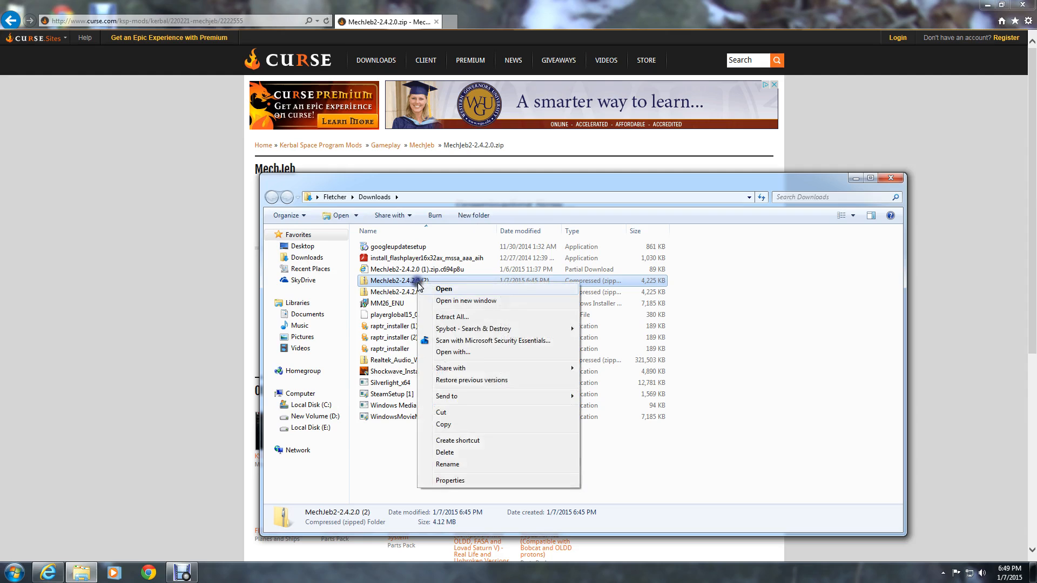
{"action": "mouse_move", "coordinate": [457, 411]}
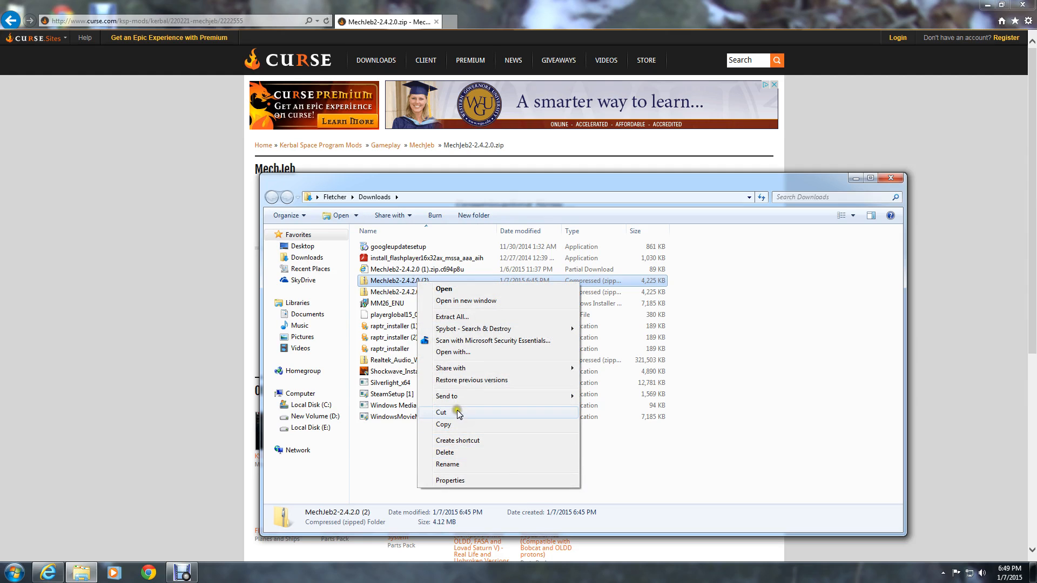
{"action": "left_click", "coordinate": [444, 451]}
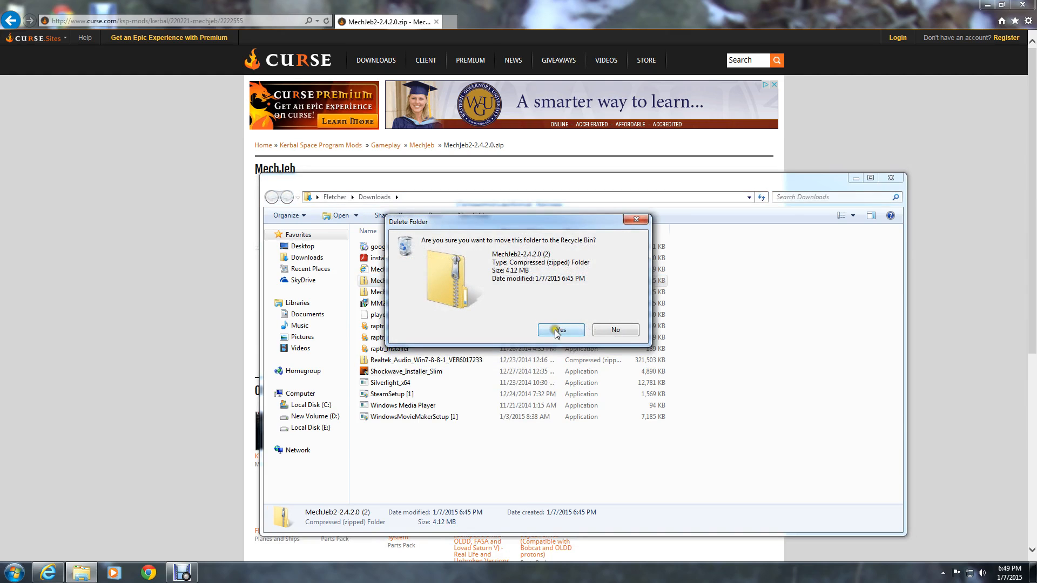
{"action": "left_click", "coordinate": [561, 331]}
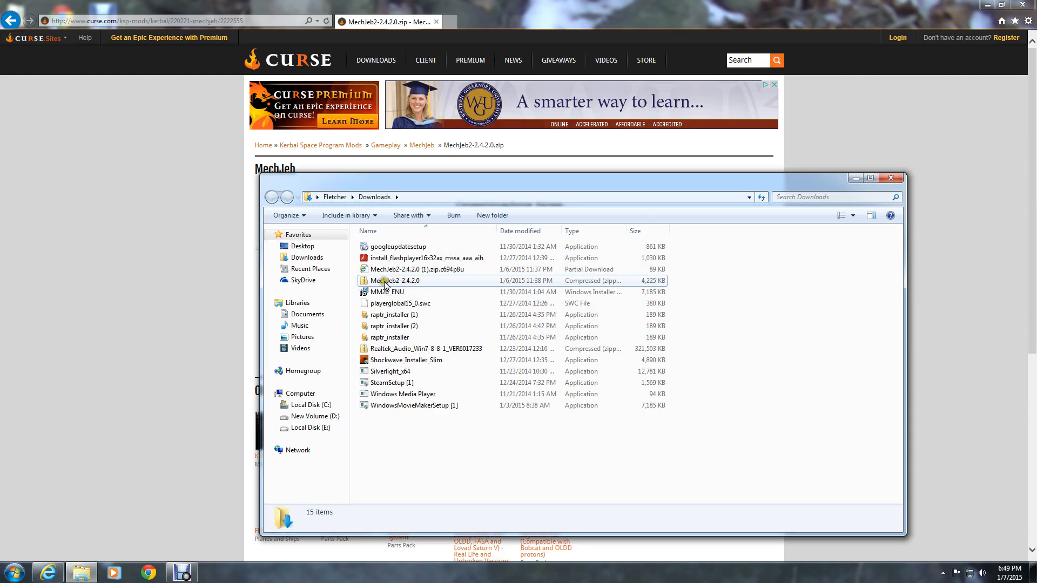
{"action": "mouse_move", "coordinate": [407, 269]}
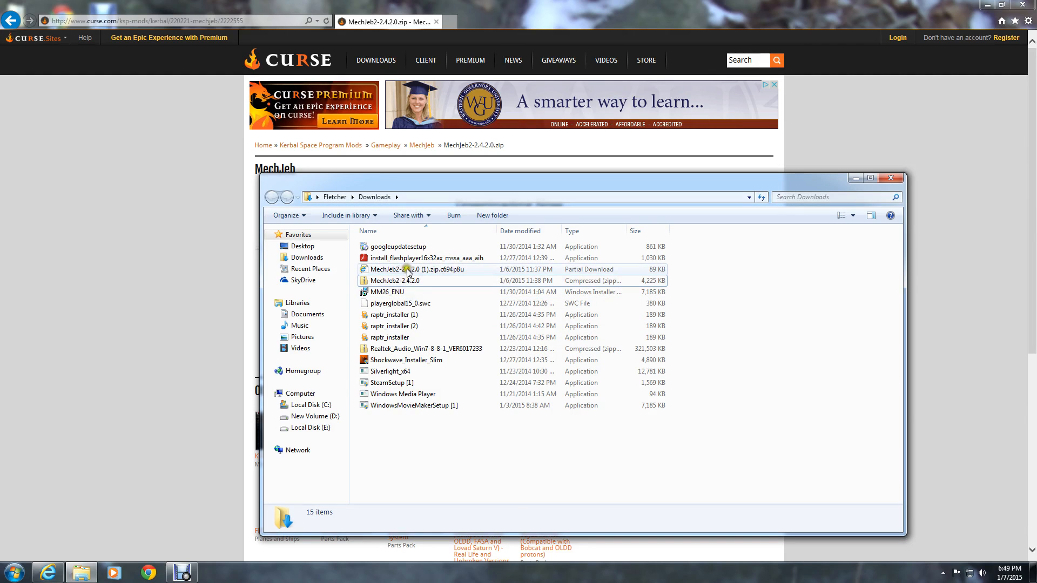
{"action": "mouse_move", "coordinate": [395, 280]}
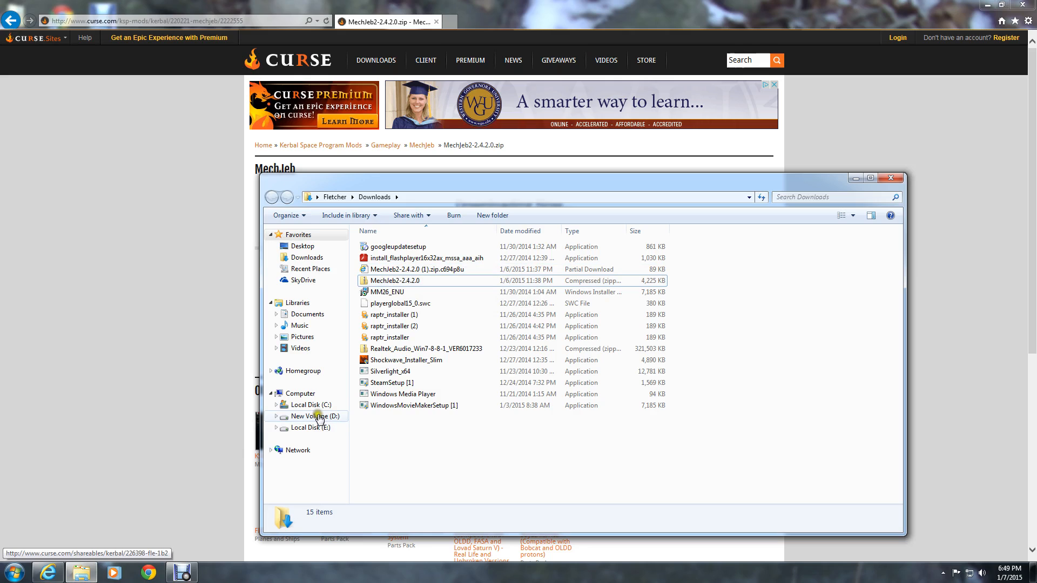
{"action": "right_click", "coordinate": [81, 571]}
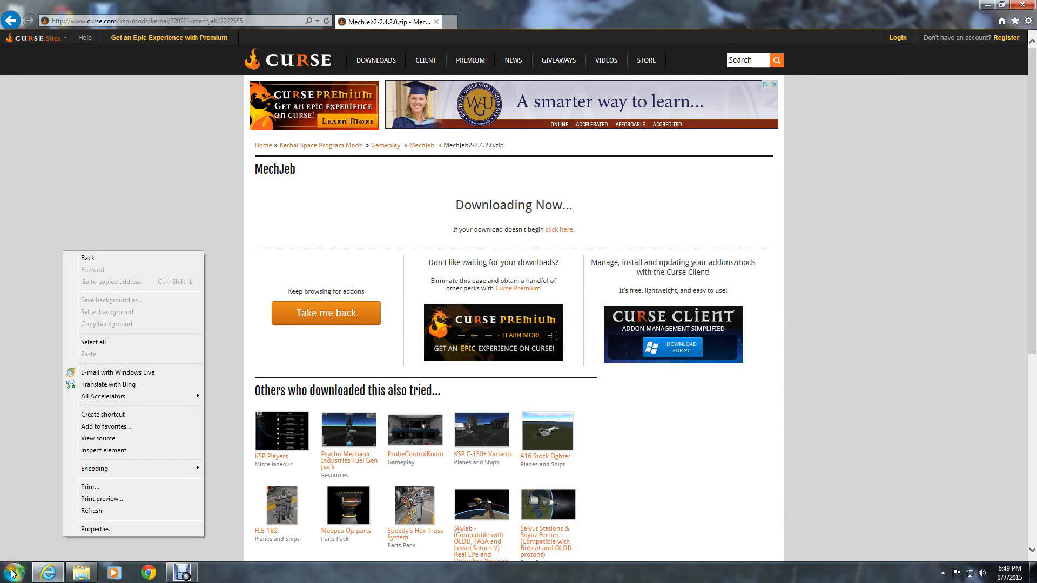
- Open a Computer window via Start and snap Downloads to the left half
{"action": "left_click", "coordinate": [9, 571]}
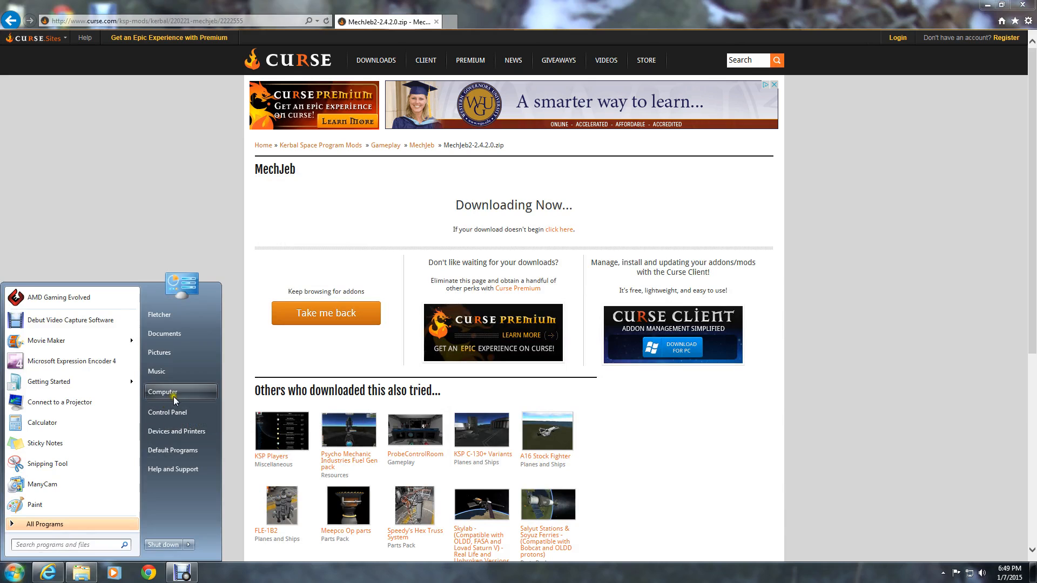
{"action": "left_click", "coordinate": [165, 391]}
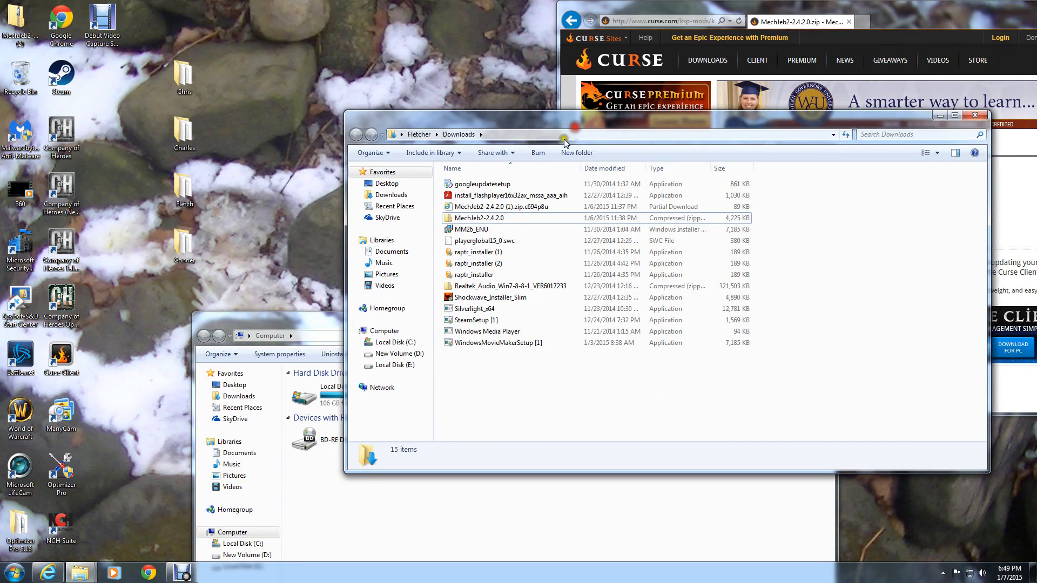
{"action": "left_click_drag", "start_coordinate": [565, 124], "coordinate": [671, 131]}
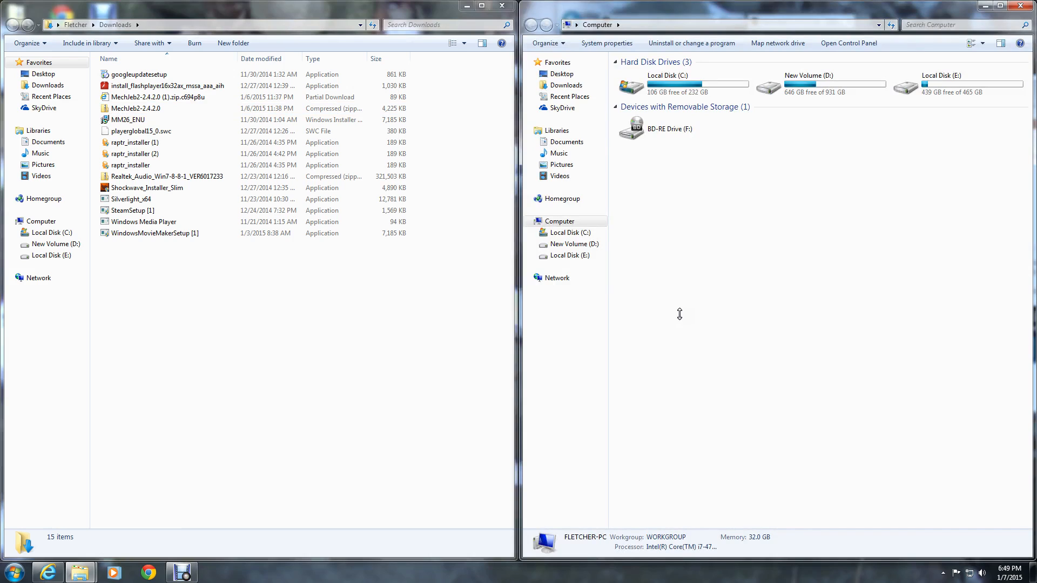
{"action": "mouse_move", "coordinate": [567, 254]}
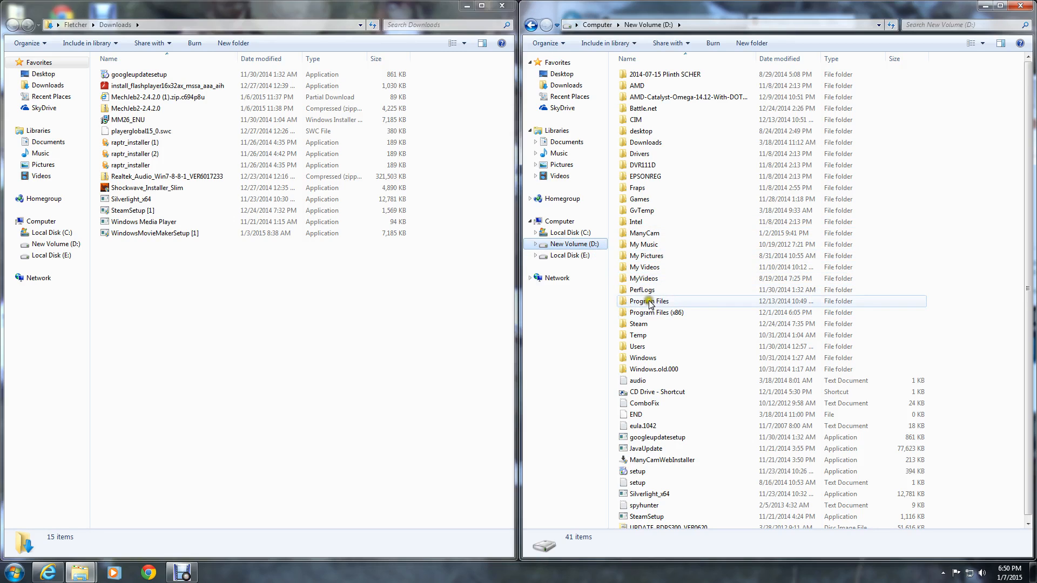
- Navigate D:\Program Files\Kerbal Space Program and locate its GameData folder
{"action": "double_click", "coordinate": [649, 301]}
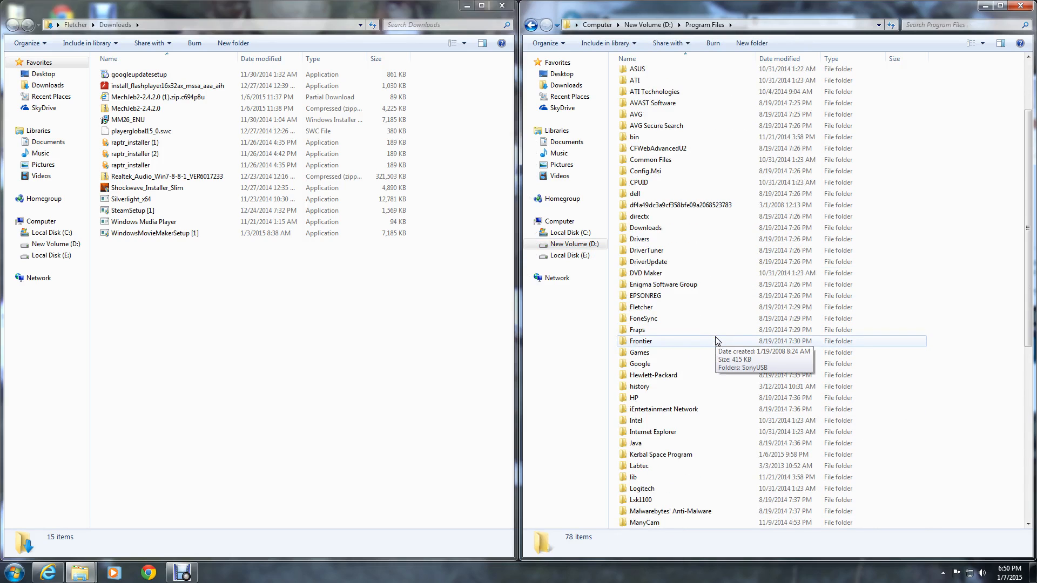
{"action": "double_click", "coordinate": [659, 455]}
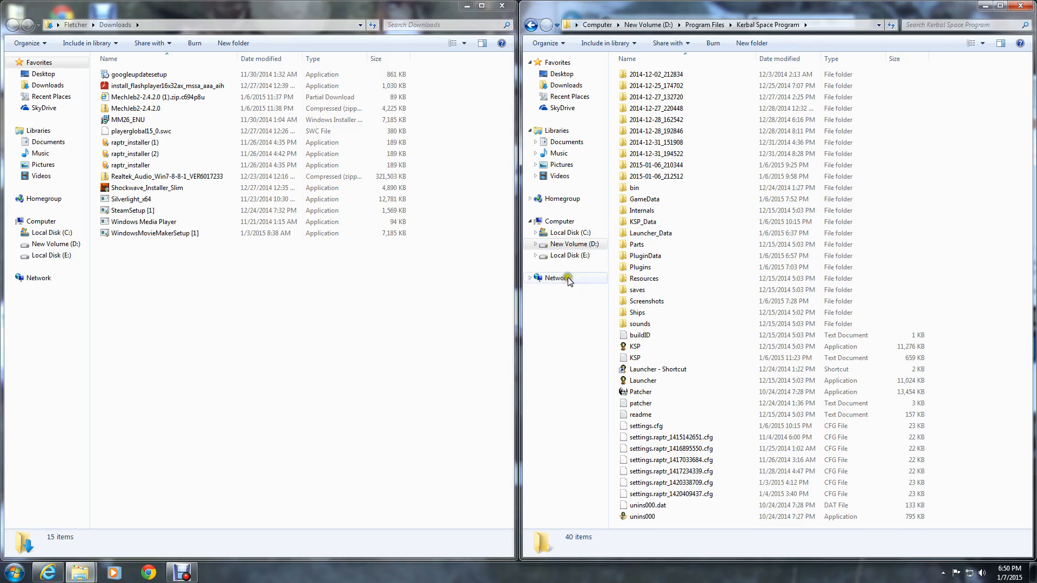
{"action": "double_click", "coordinate": [644, 198]}
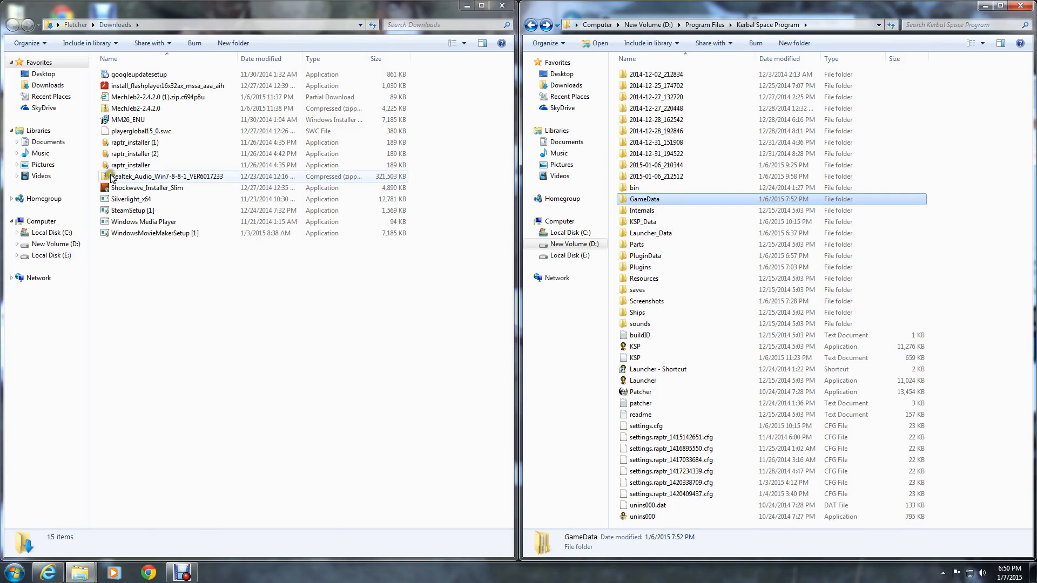
{"action": "left_click", "coordinate": [135, 142]}
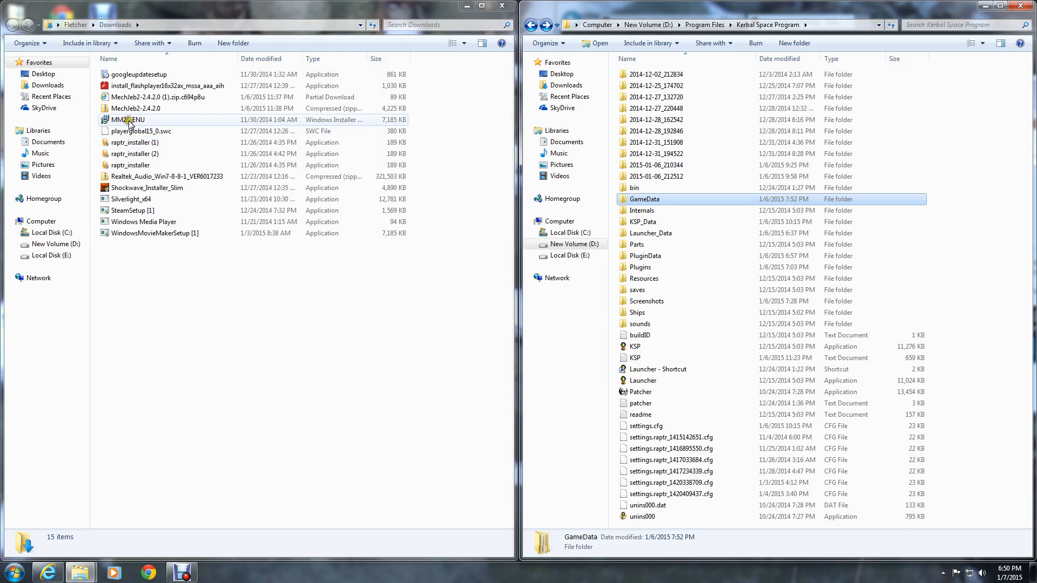
- Drag the MechJeb2-2.4.2.0 zip into GameData and verify the MechJeb2 folder appears
{"action": "left_click_drag", "start_coordinate": [137, 108], "coordinate": [694, 199]}
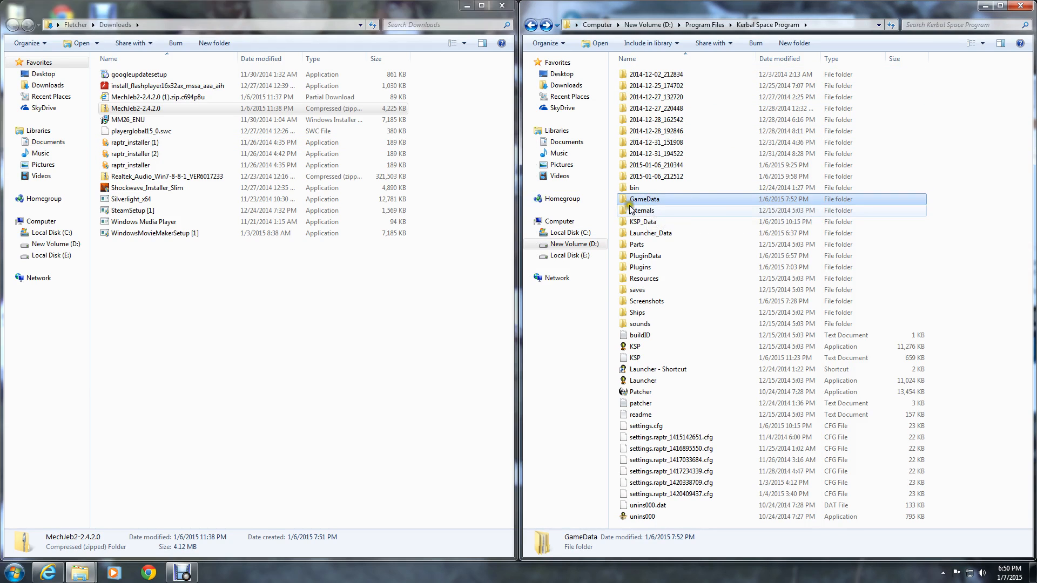
{"action": "double_click", "coordinate": [643, 199]}
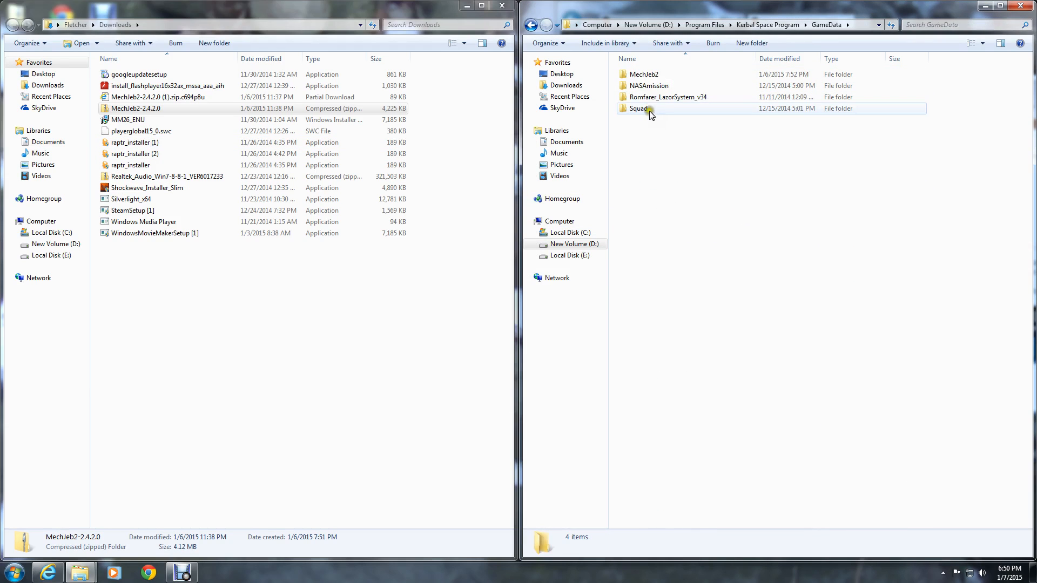
{"action": "double_click", "coordinate": [638, 108]}
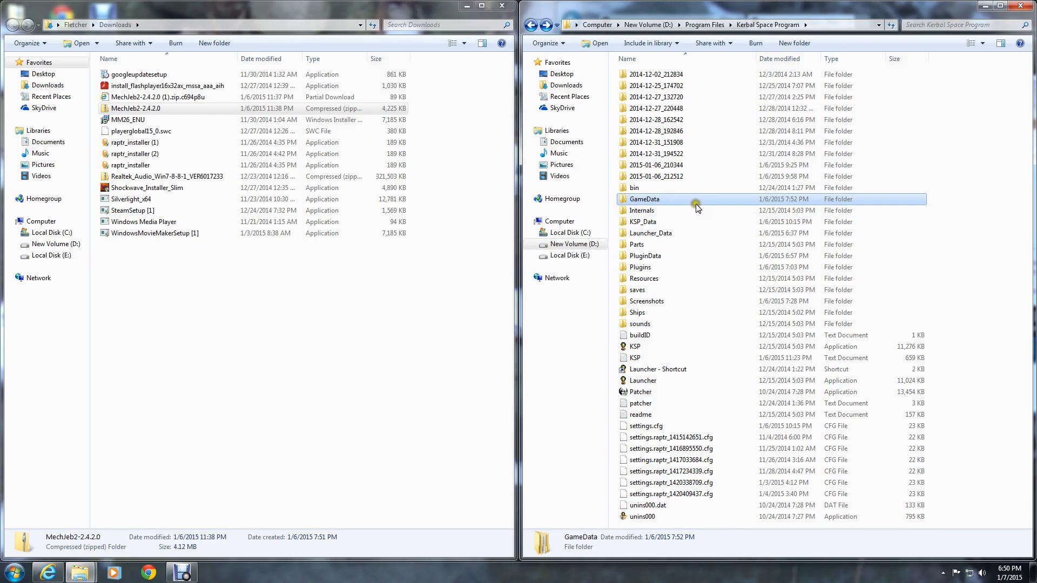
{"action": "mouse_move", "coordinate": [666, 270]}
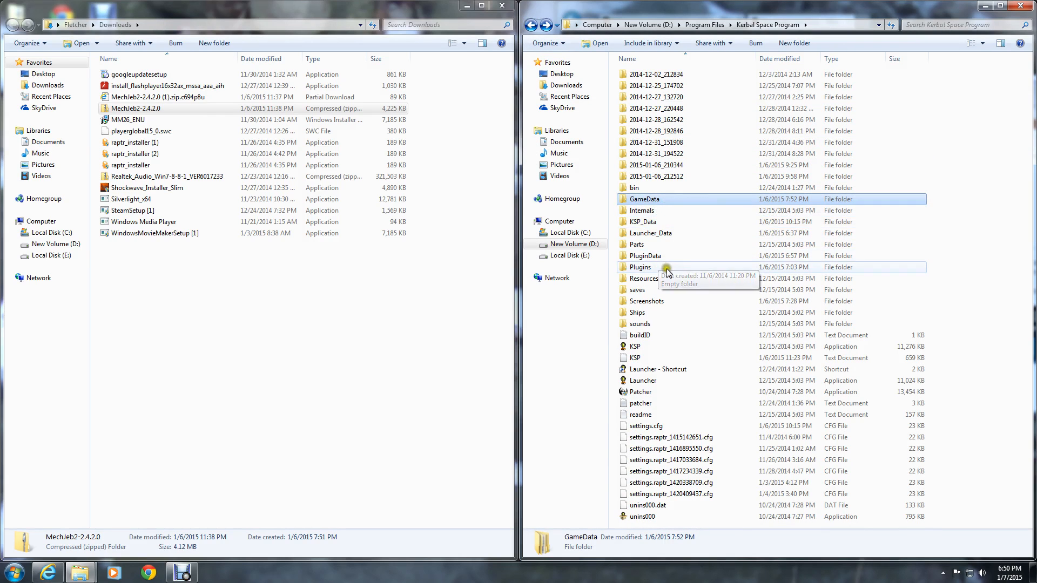